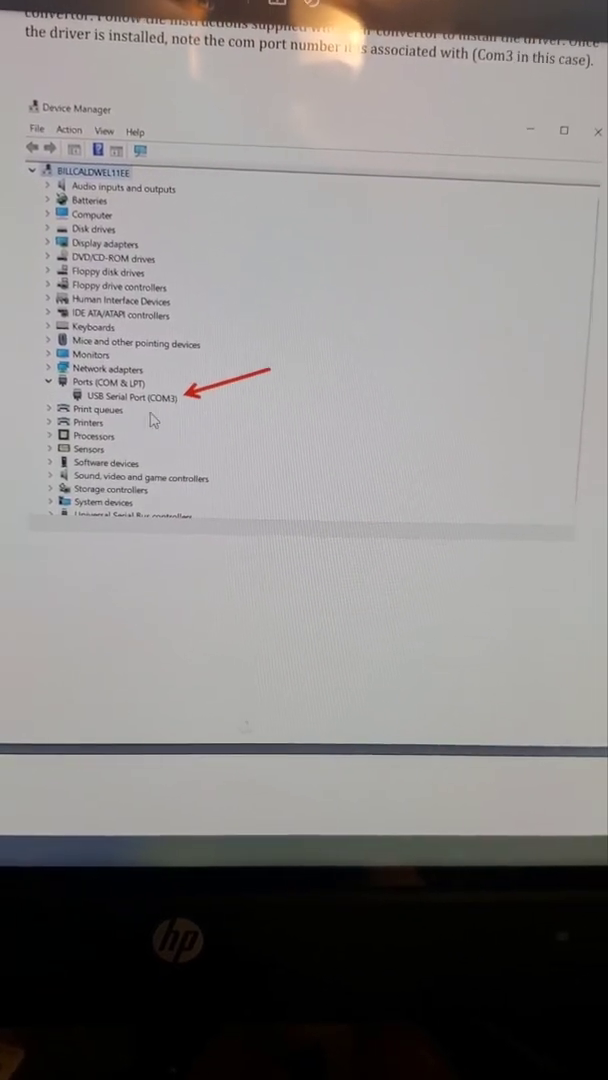
Step: Enable the Modbus plugin in Configure > Control > Plugins and close Mach4 to restart
{"action": "scroll", "scroll_direction": "down", "scroll_amount": 3}
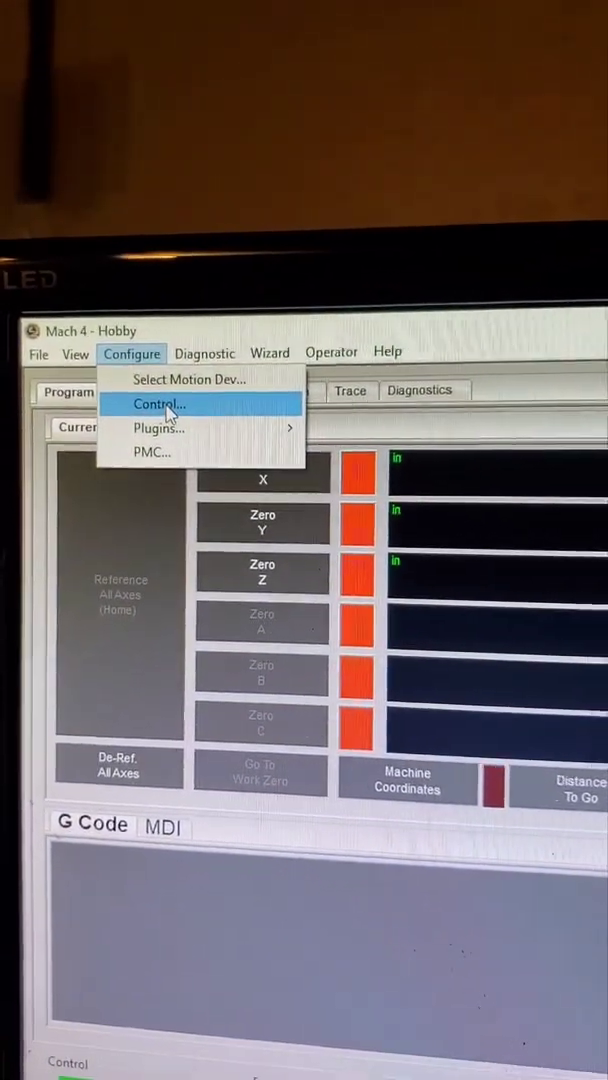
{"action": "left_click", "coordinate": [156, 404]}
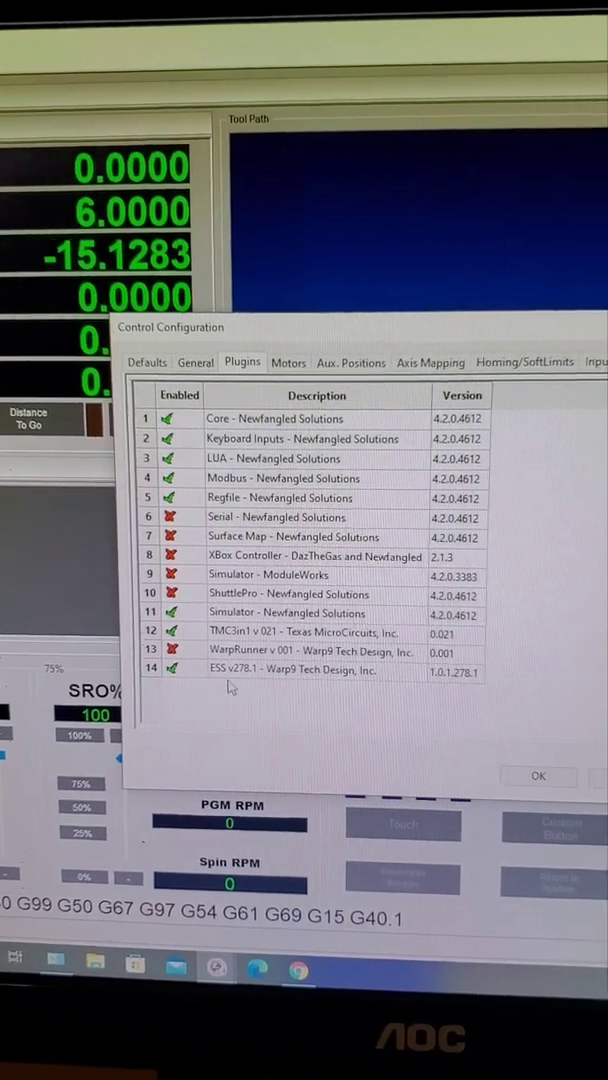
{"action": "left_click", "coordinate": [292, 670]}
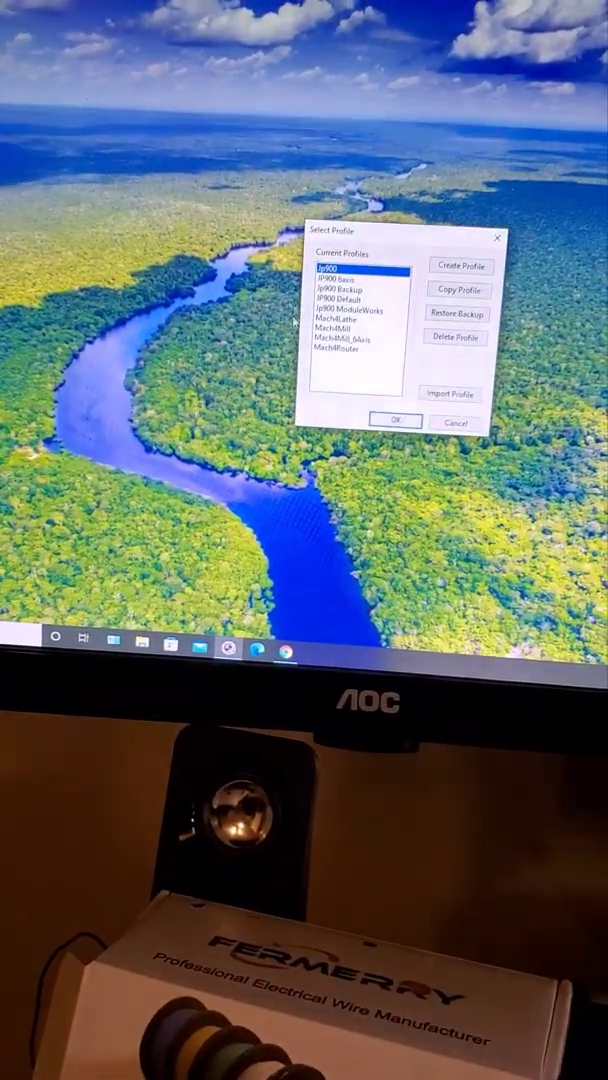
Step: Start Mach4 with the JP900 machine profile
{"action": "left_click", "coordinate": [394, 420]}
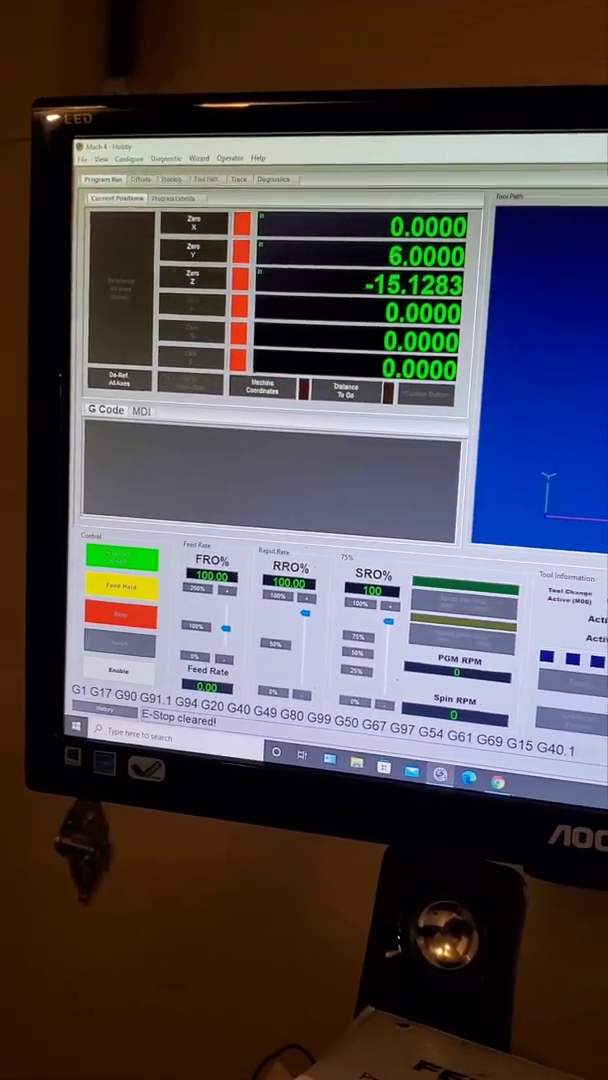
Step: Reach the Modbus plugin settings via Configure > Plugins and begin a new connection
{"action": "left_click", "coordinate": [152, 140]}
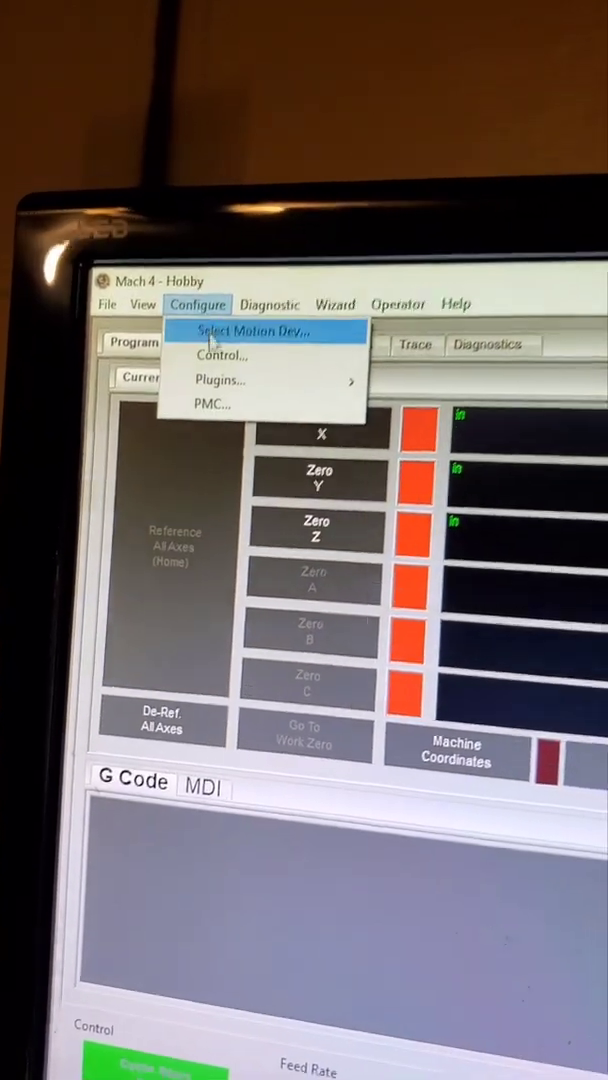
{"action": "left_click", "coordinate": [218, 380]}
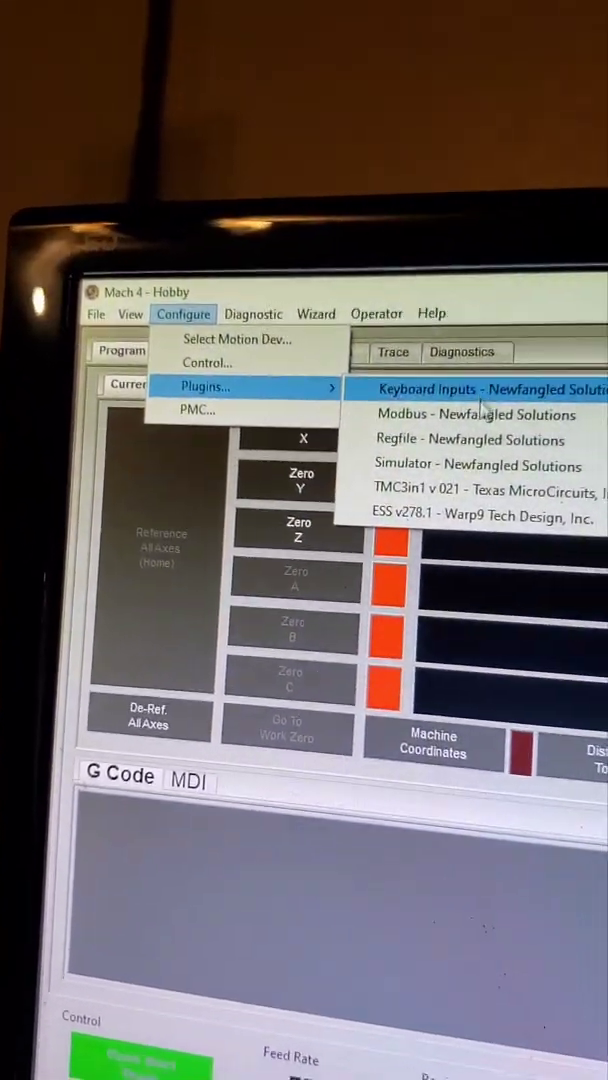
{"action": "left_click", "coordinate": [476, 414]}
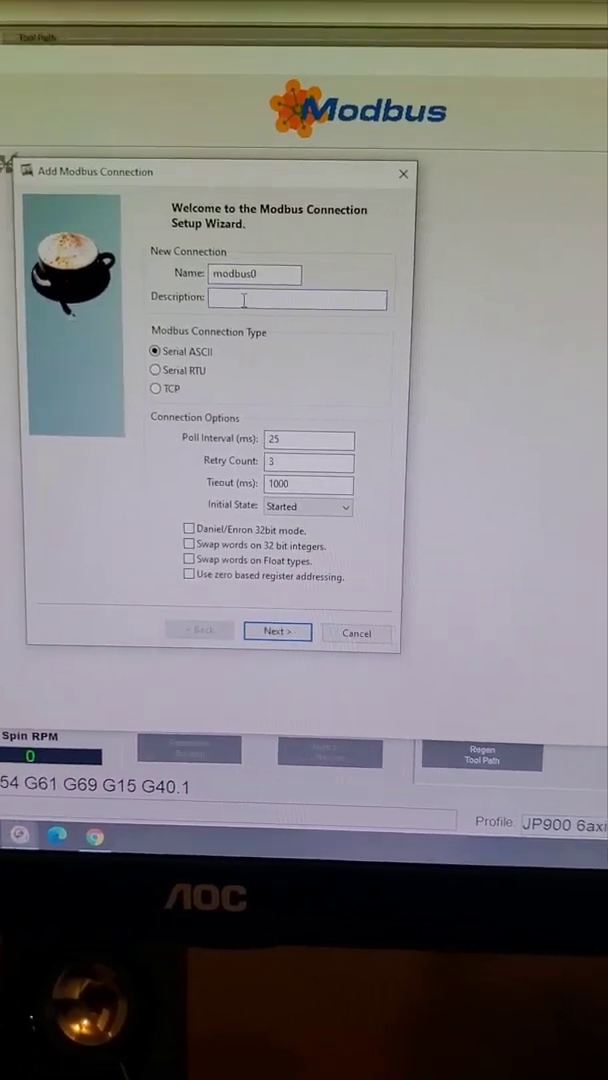
Step: Describe connection as 'vfd gt', Serial RTU with zero-based register addressing, and continue
{"action": "right_click", "coordinate": [296, 300]}
{"action": "type", "text": "v"}
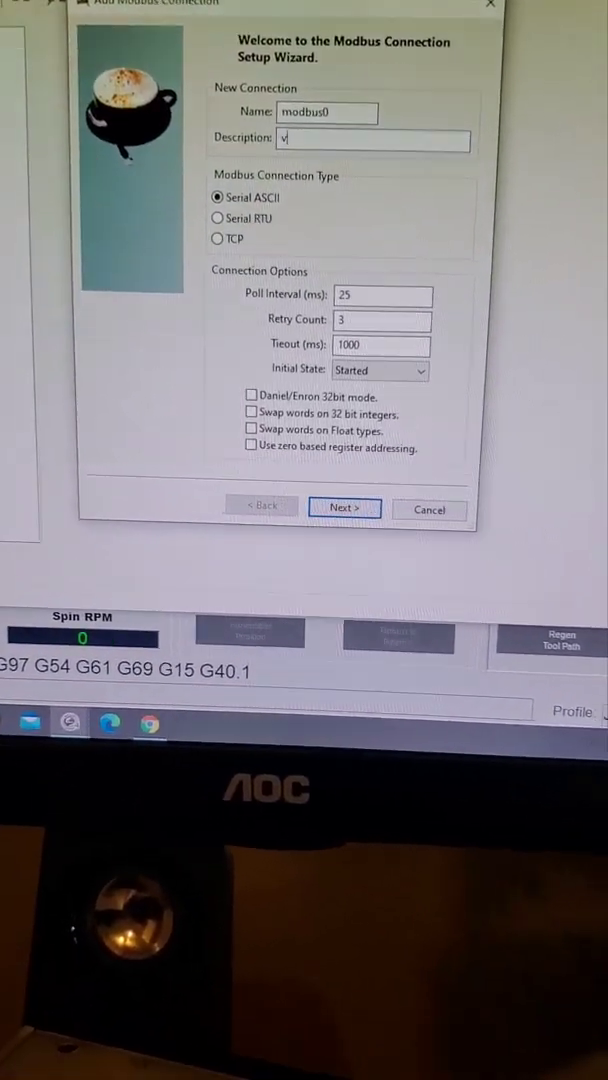
{"action": "type", "text": "fd gt"}
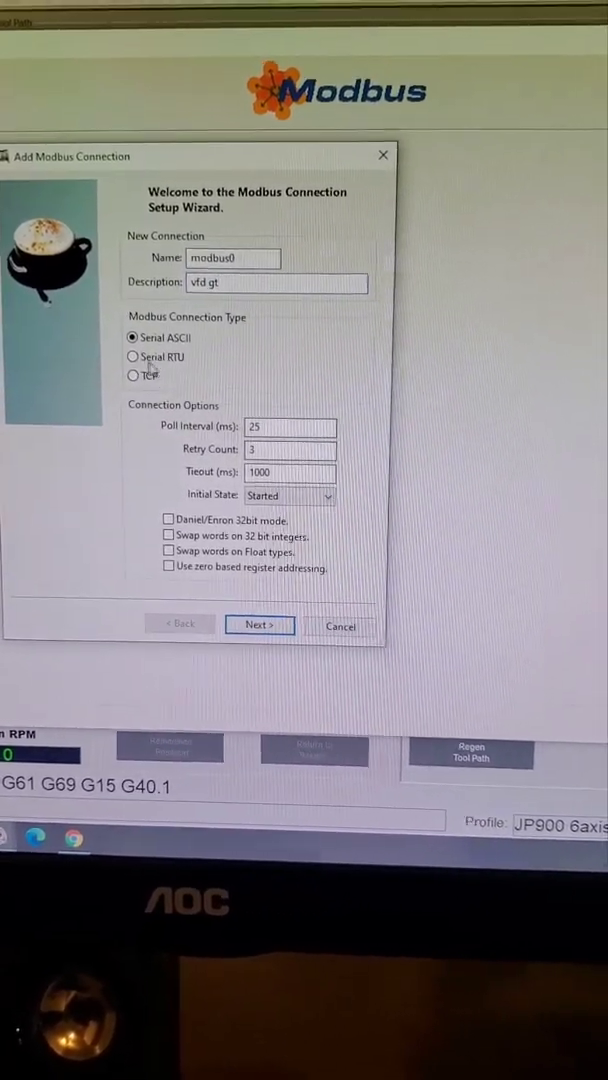
{"action": "left_click", "coordinate": [132, 372]}
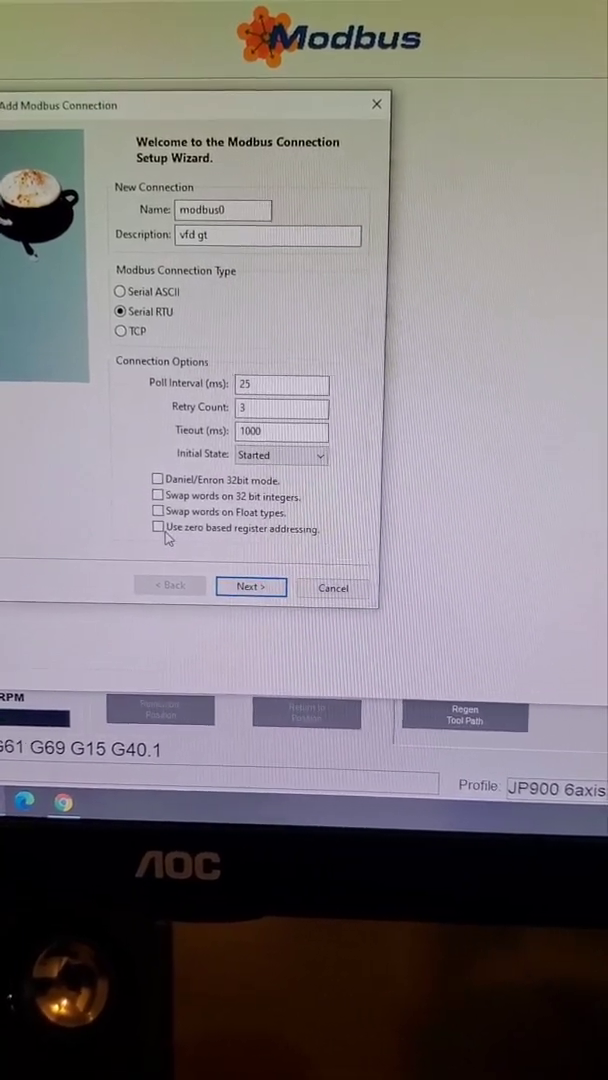
{"action": "left_click", "coordinate": [156, 528]}
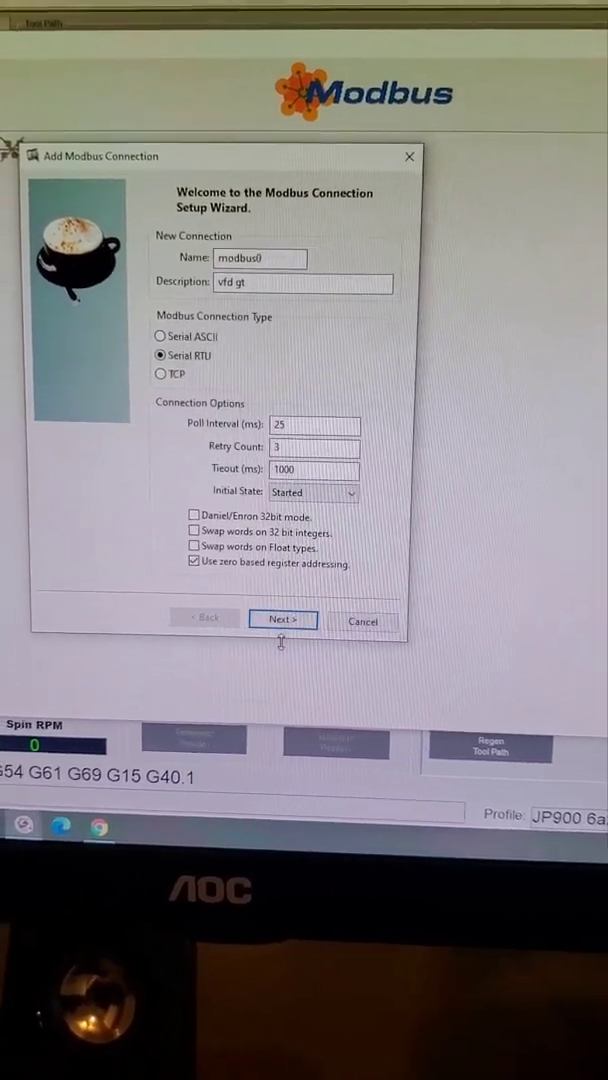
{"action": "left_click", "coordinate": [284, 620]}
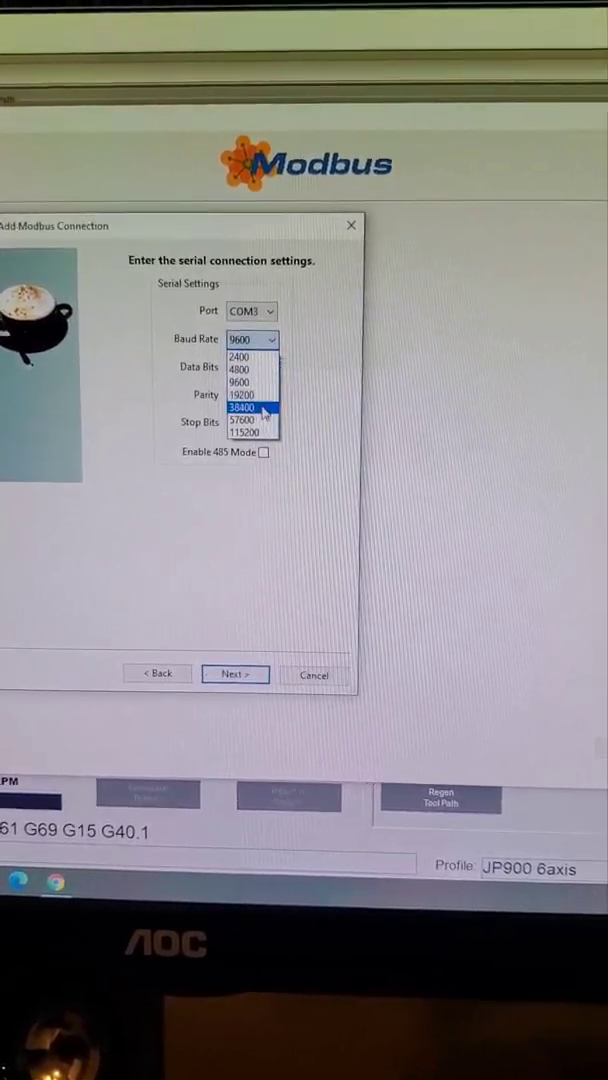
Step: Set COM3 at 19200 baud, 8 data bits, no parity, 1 stop bit, RS485 mode enabled
{"action": "left_click", "coordinate": [240, 394]}
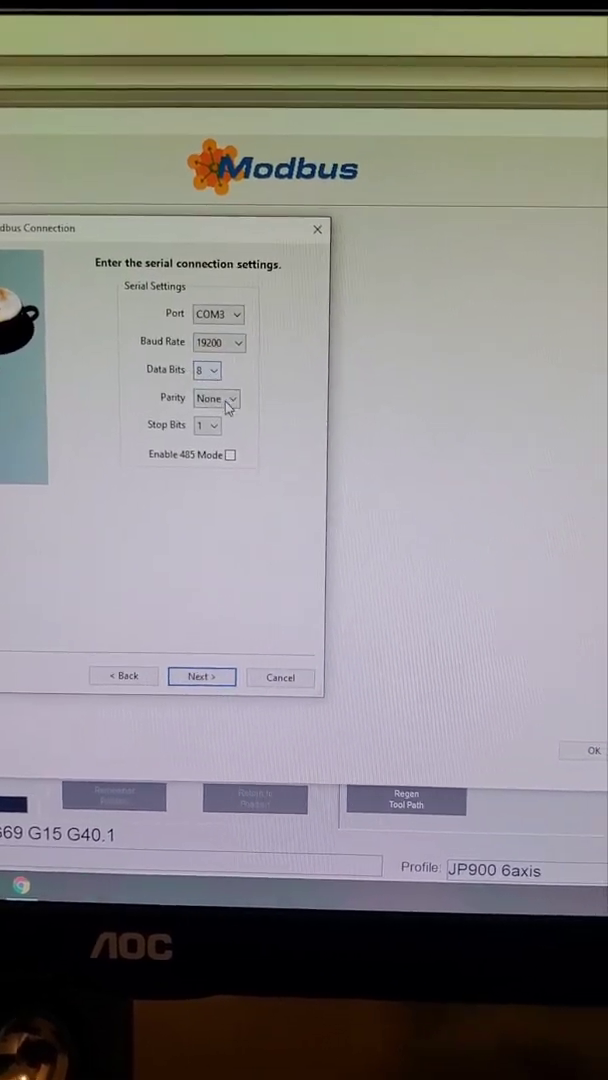
{"action": "mouse_move", "coordinate": [230, 408]}
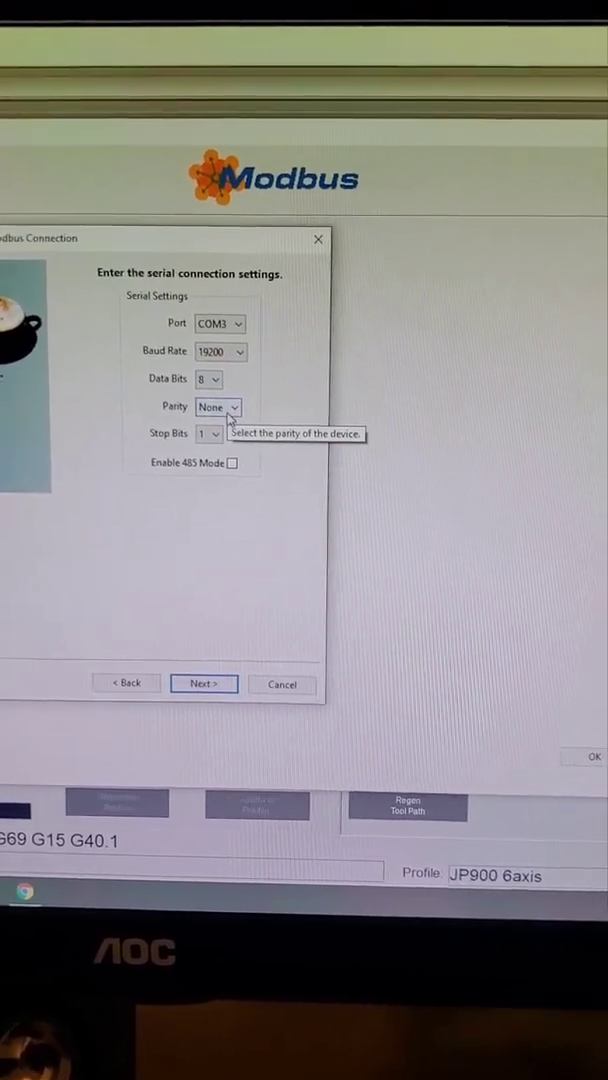
{"action": "mouse_move", "coordinate": [228, 448]}
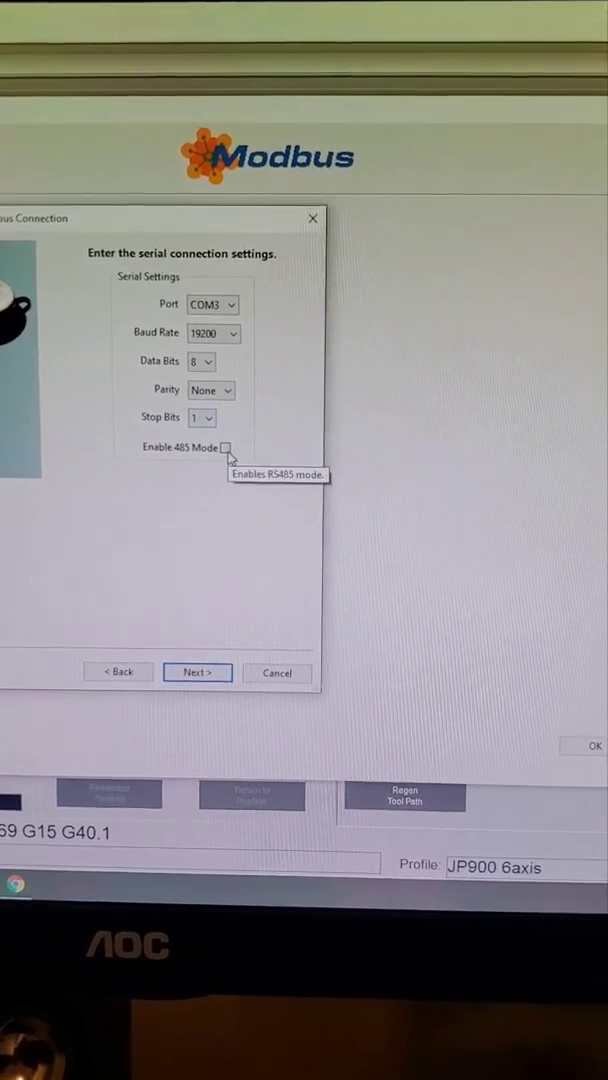
{"action": "left_click", "coordinate": [226, 448]}
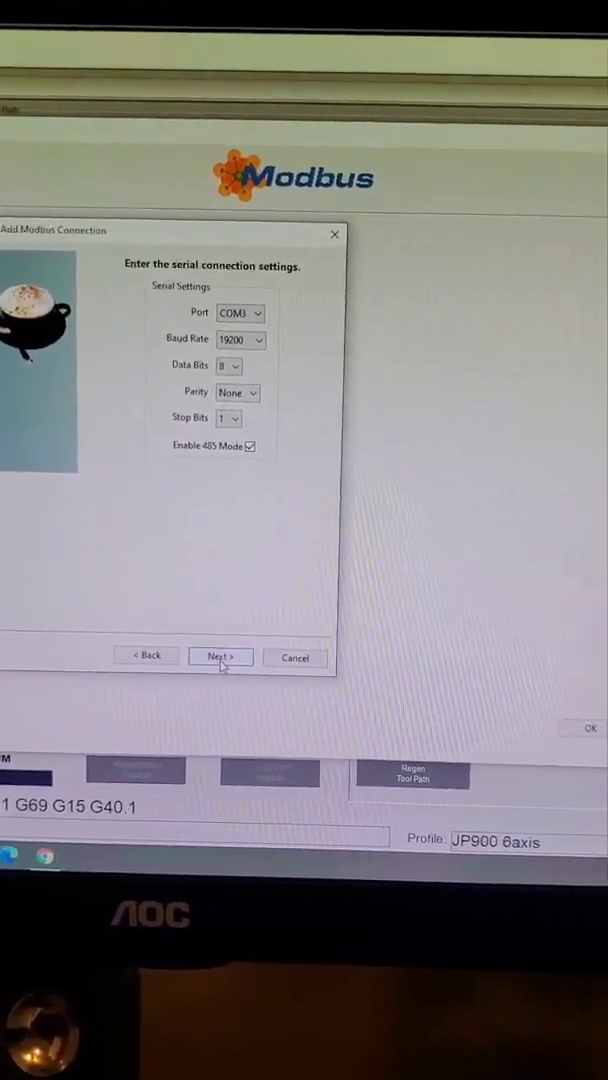
{"action": "left_click", "coordinate": [220, 656]}
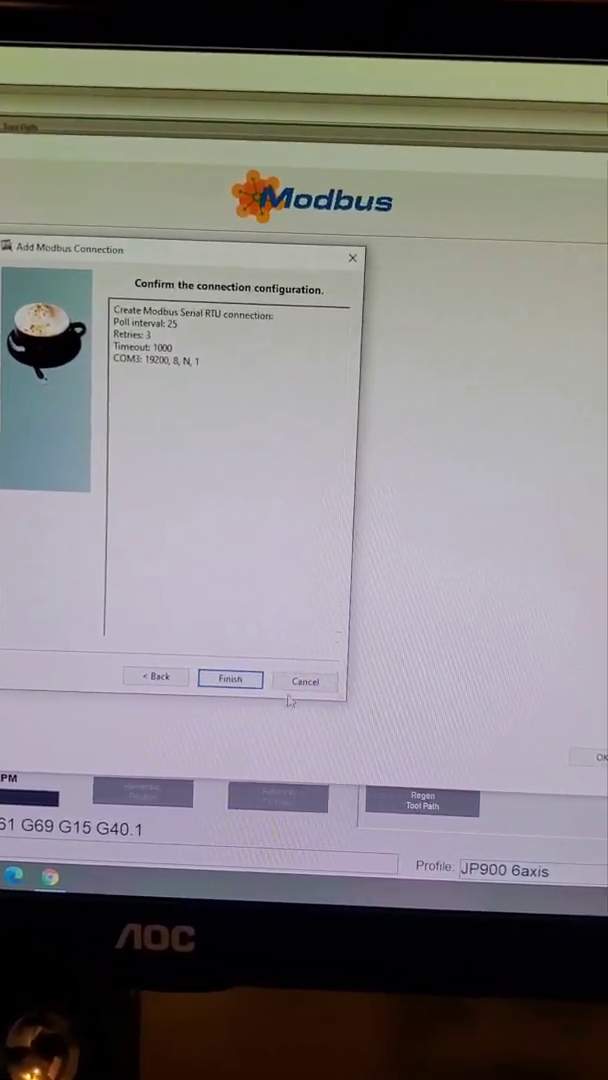
Step: Finish the wizard so modbus0 'vfd gt' appears in the Modbus setup
{"action": "left_click", "coordinate": [230, 680]}
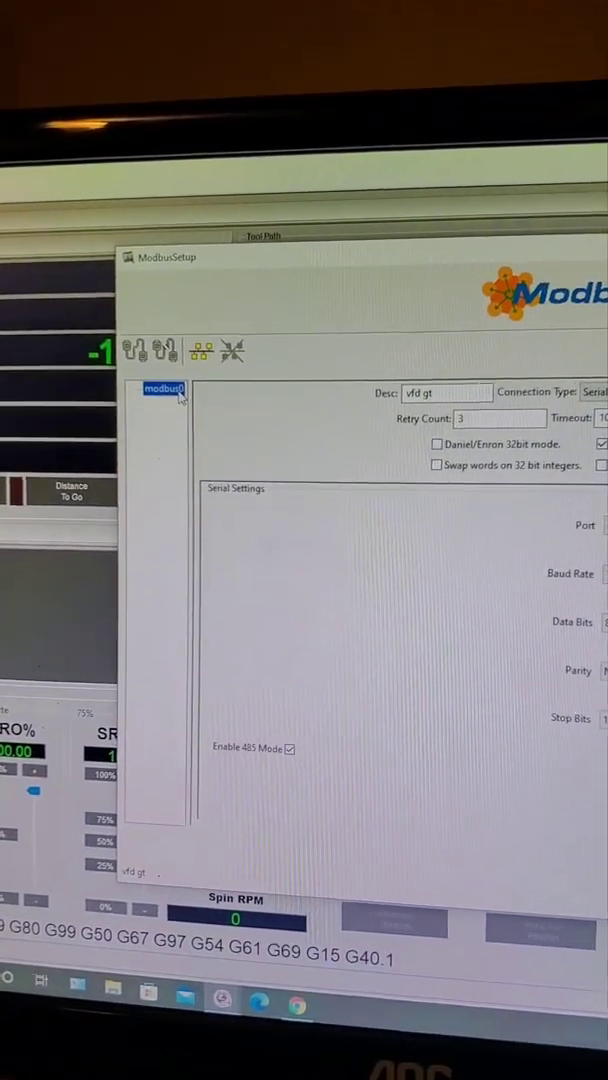
{"action": "mouse_move", "coordinate": [178, 344]}
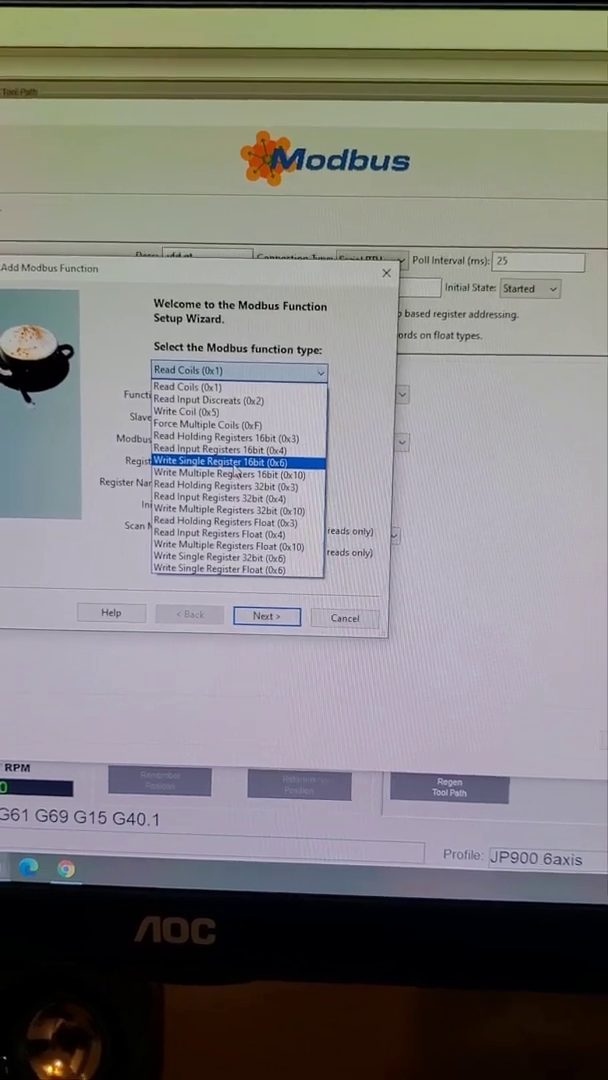
Step: Define wrtvfdcmd as Write Single Register 16bit, slave 1, register 4096, count 1
{"action": "left_click", "coordinate": [220, 460]}
{"action": "type", "text": "wrtvfdcmd"}
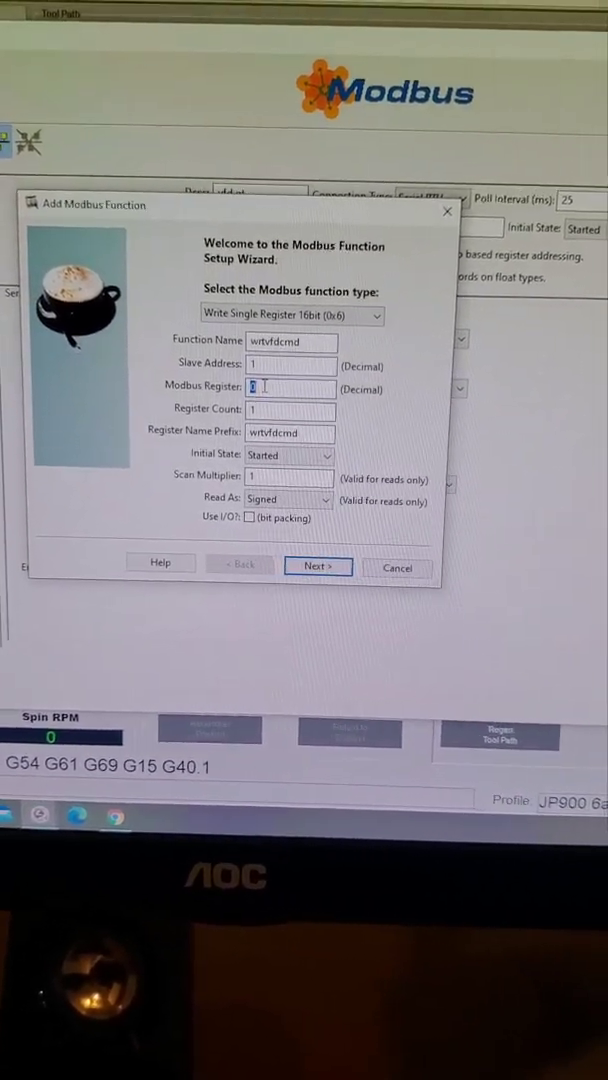
{"action": "type", "text": "4096"}
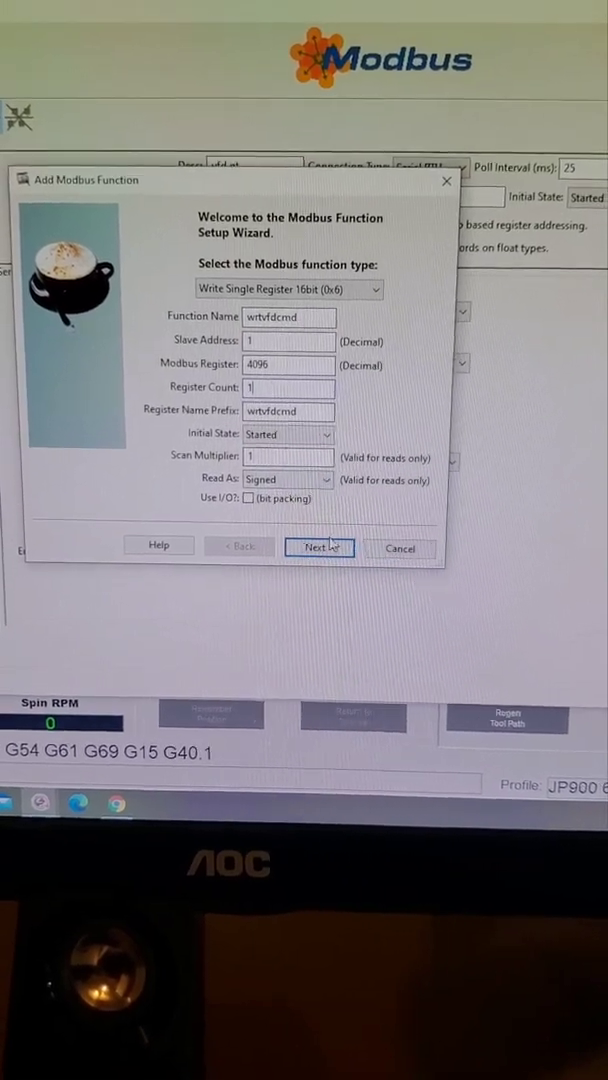
{"action": "left_click", "coordinate": [318, 548]}
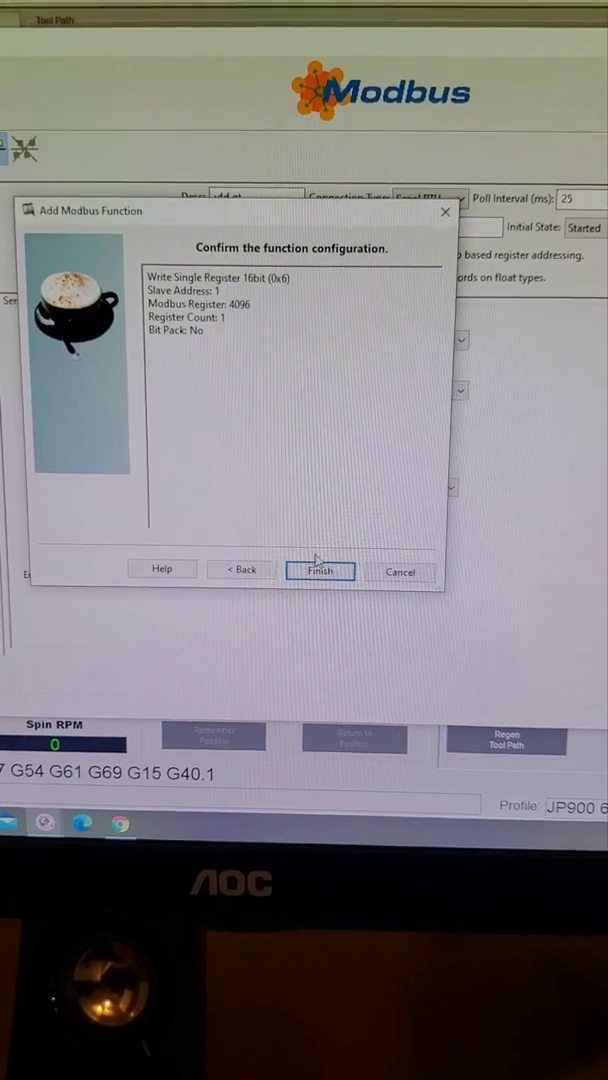
{"action": "left_click", "coordinate": [320, 572]}
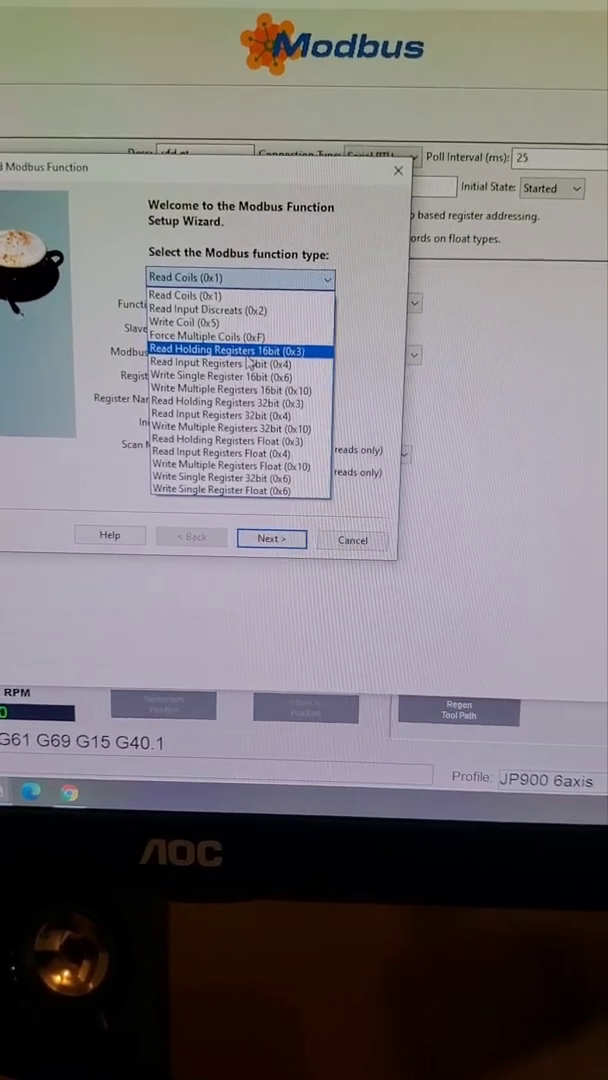
Step: Add rdvfdstatus as Read Holding Registers 16bit, slave 1, register 4097, count 1, and finish
{"action": "left_click", "coordinate": [236, 348]}
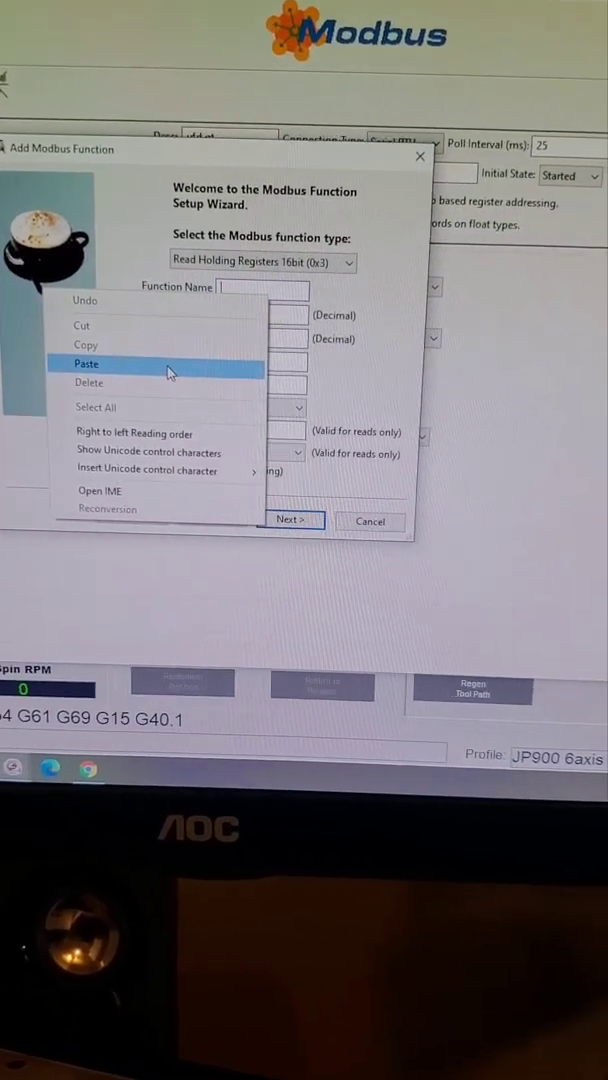
{"action": "left_click", "coordinate": [86, 364]}
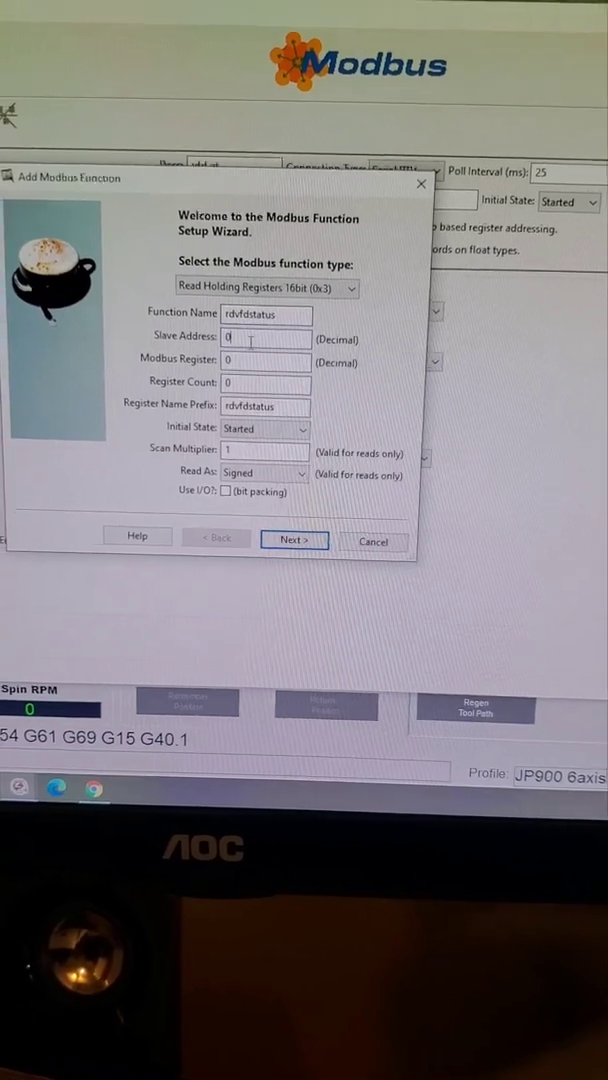
{"action": "type", "text": "1"}
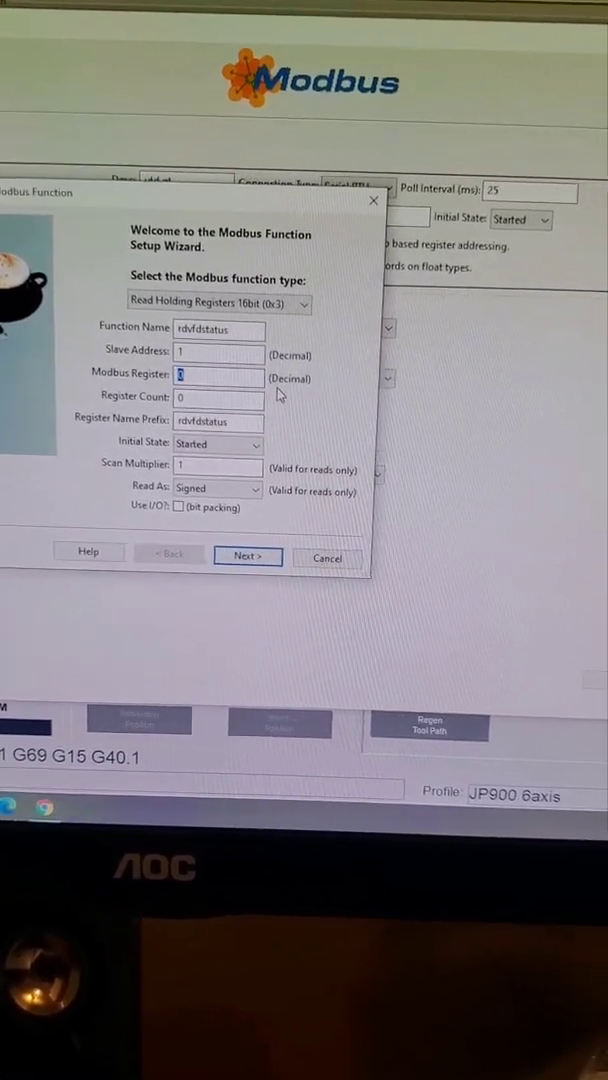
{"action": "type", "text": "40"}
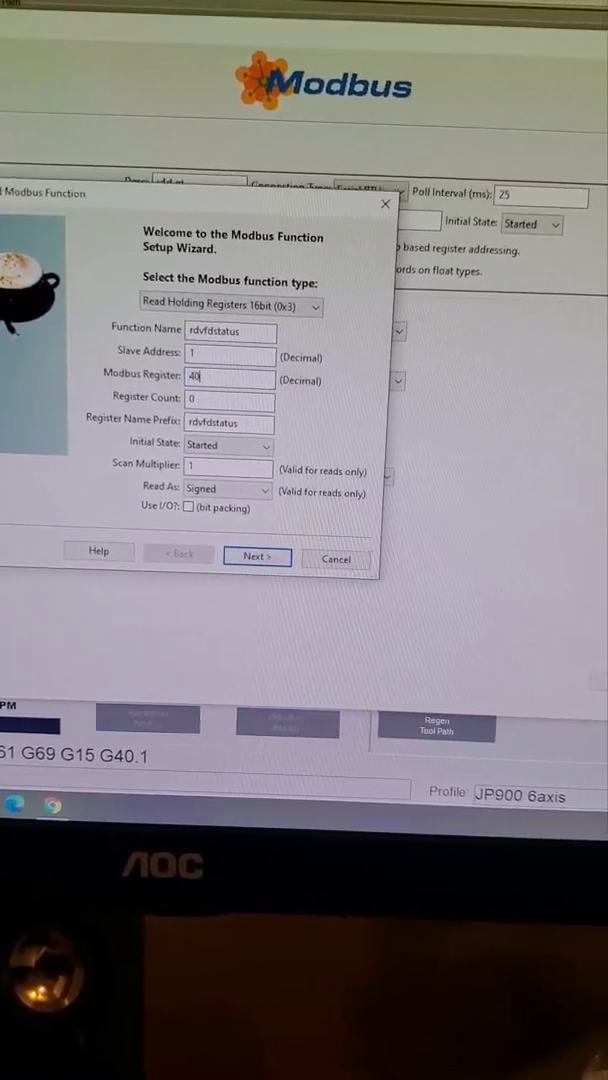
{"action": "type", "text": "4097"}
{"action": "left_click", "coordinate": [230, 398]}
{"action": "type", "text": "1"}
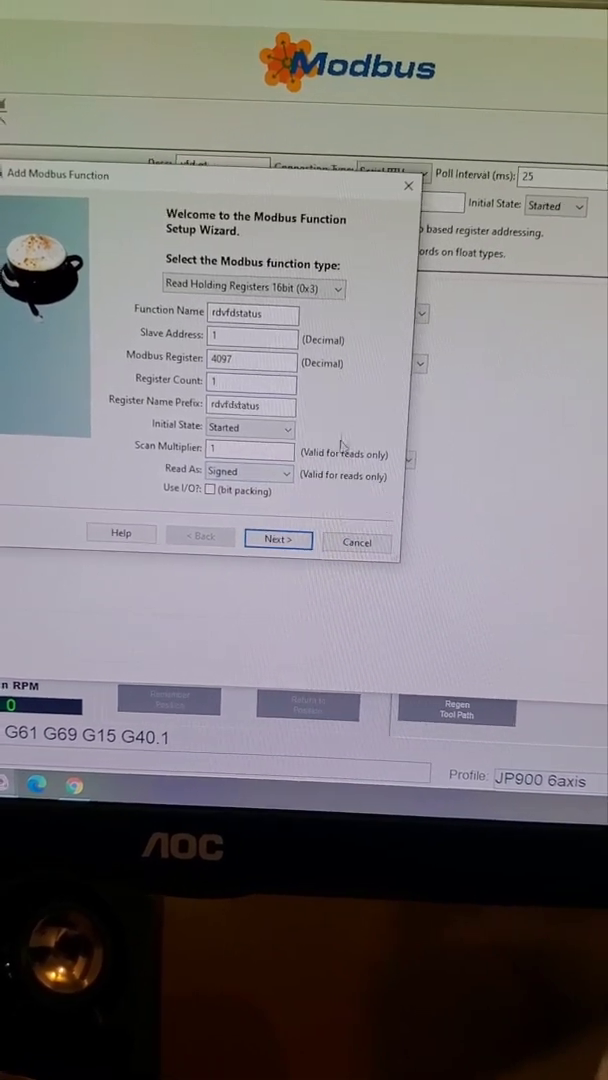
{"action": "left_click", "coordinate": [278, 540]}
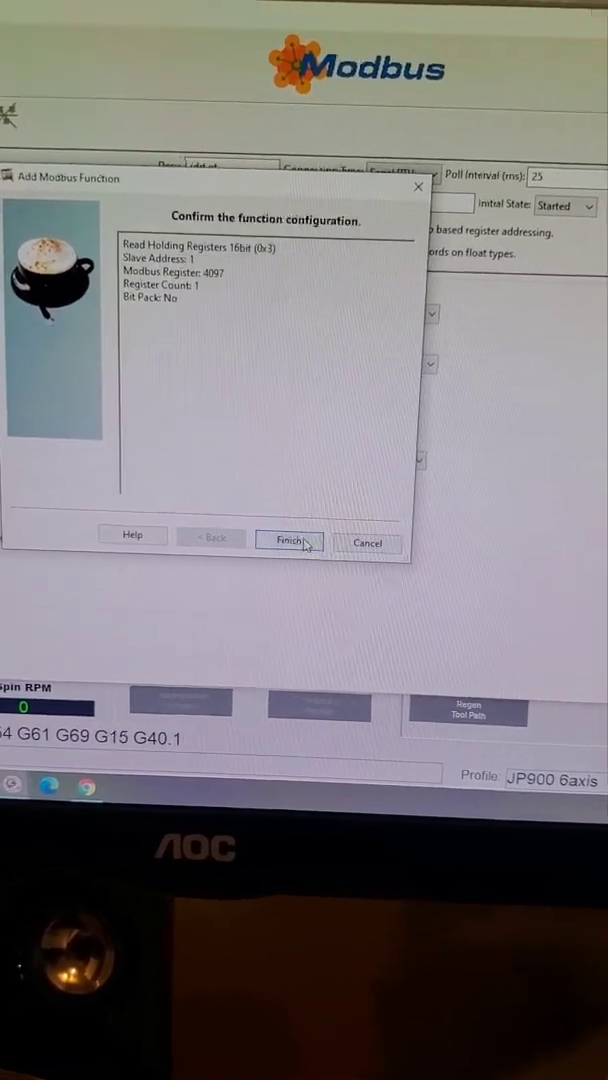
{"action": "left_click", "coordinate": [288, 540]}
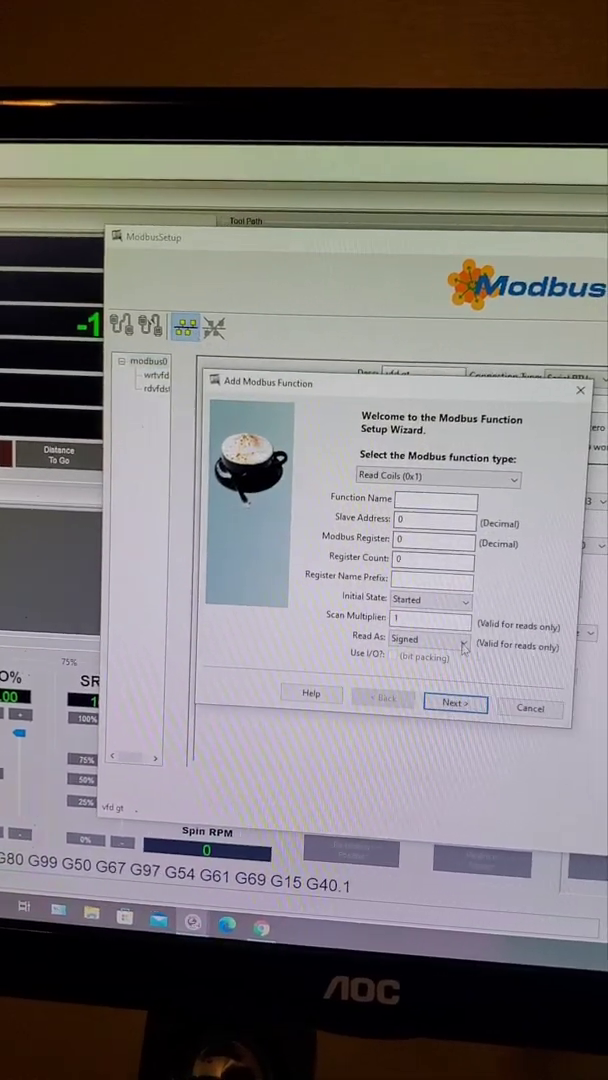
Step: Close the empty wizard and start another Write Single Register 16bit function on modbus0
{"action": "left_click", "coordinate": [530, 708]}
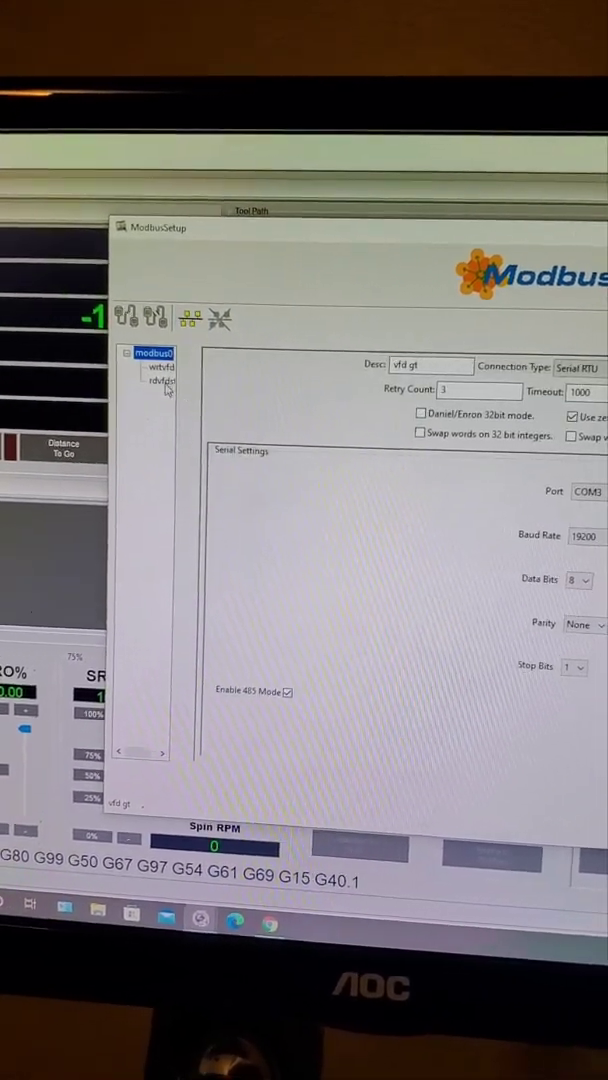
{"action": "left_click", "coordinate": [164, 380]}
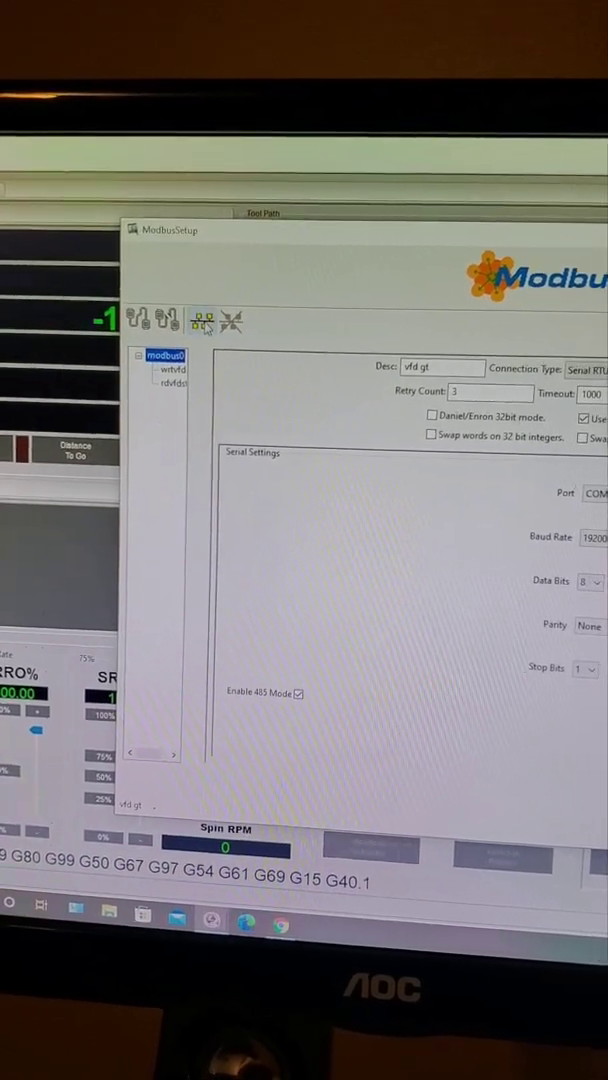
{"action": "left_click", "coordinate": [204, 320]}
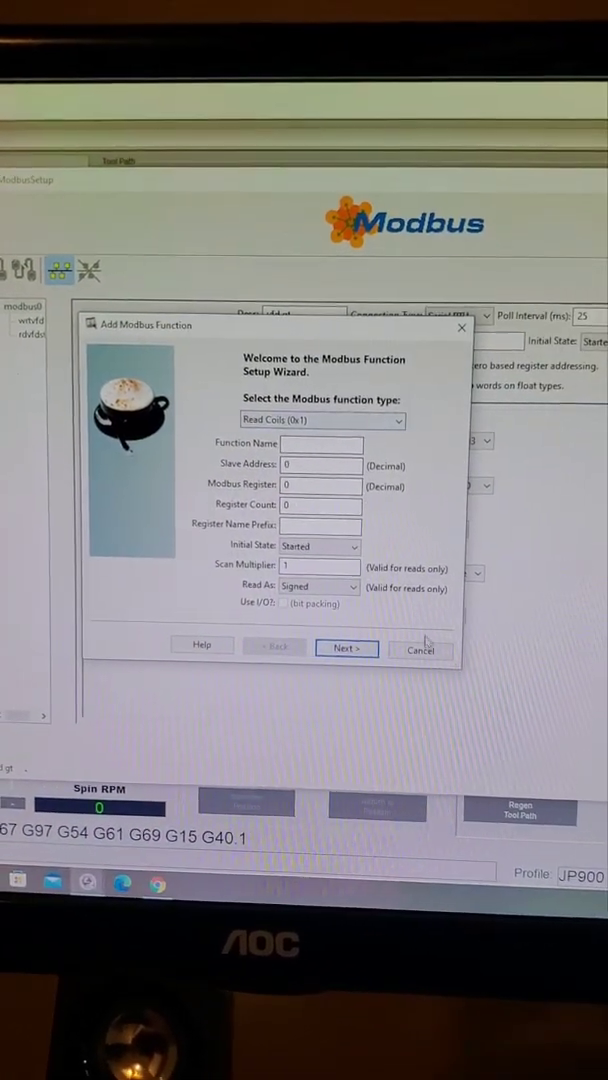
{"action": "left_click", "coordinate": [420, 650]}
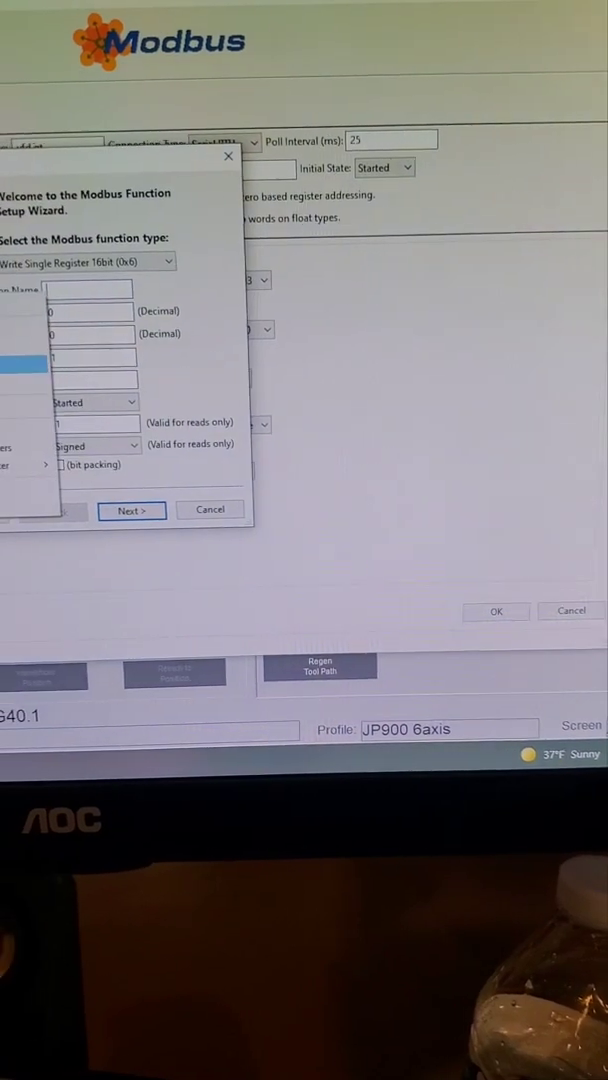
Step: Name the function wrtvfdspeed, target register 8192 on slave 1, and finish it
{"action": "right_click", "coordinate": [296, 350]}
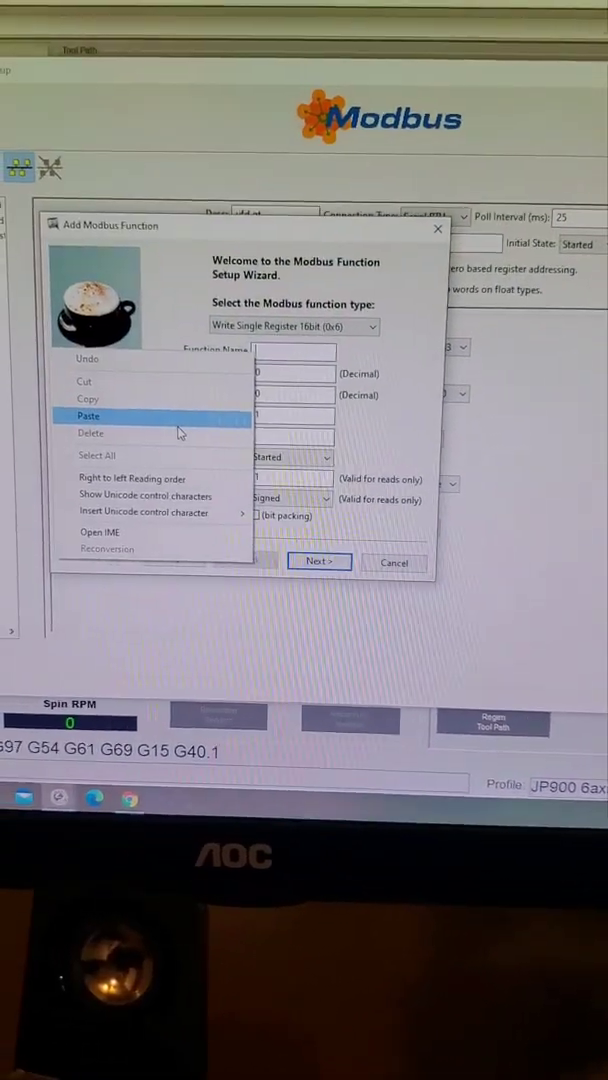
{"action": "left_click", "coordinate": [88, 416]}
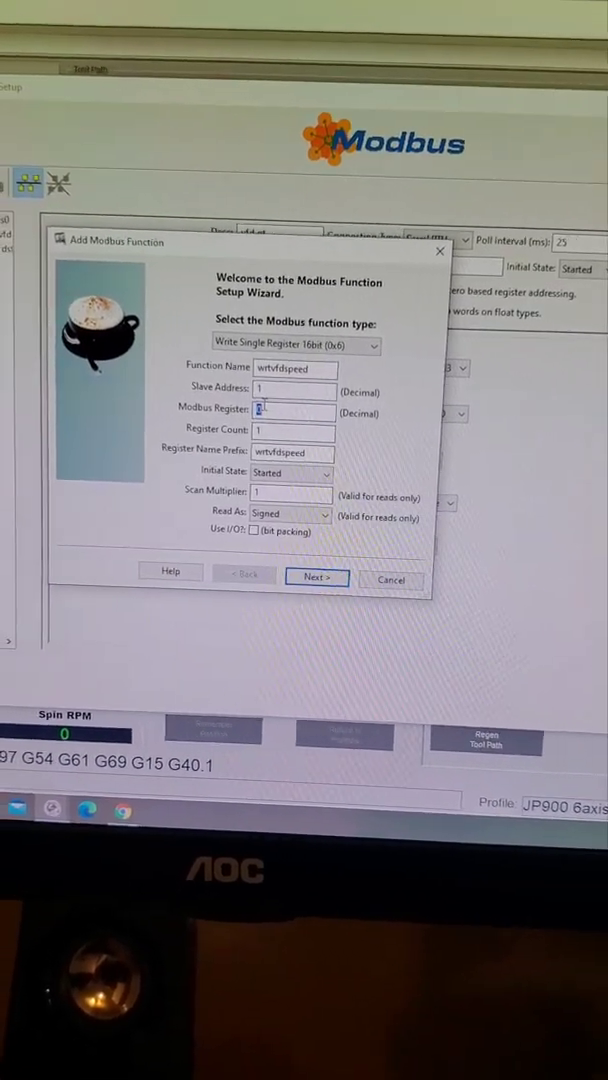
{"action": "type", "text": "8192"}
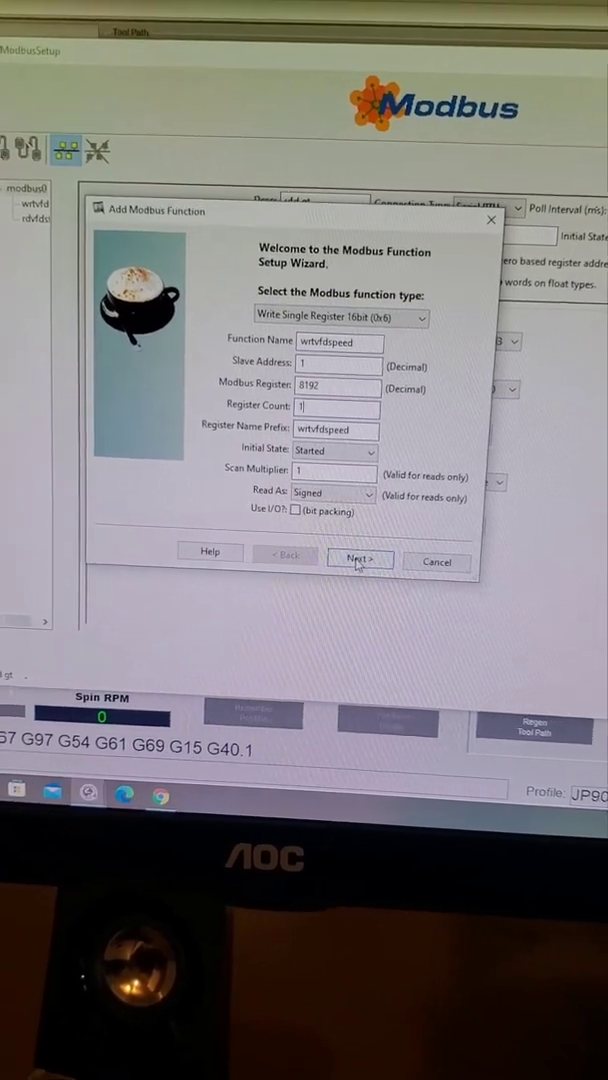
{"action": "left_click", "coordinate": [360, 558]}
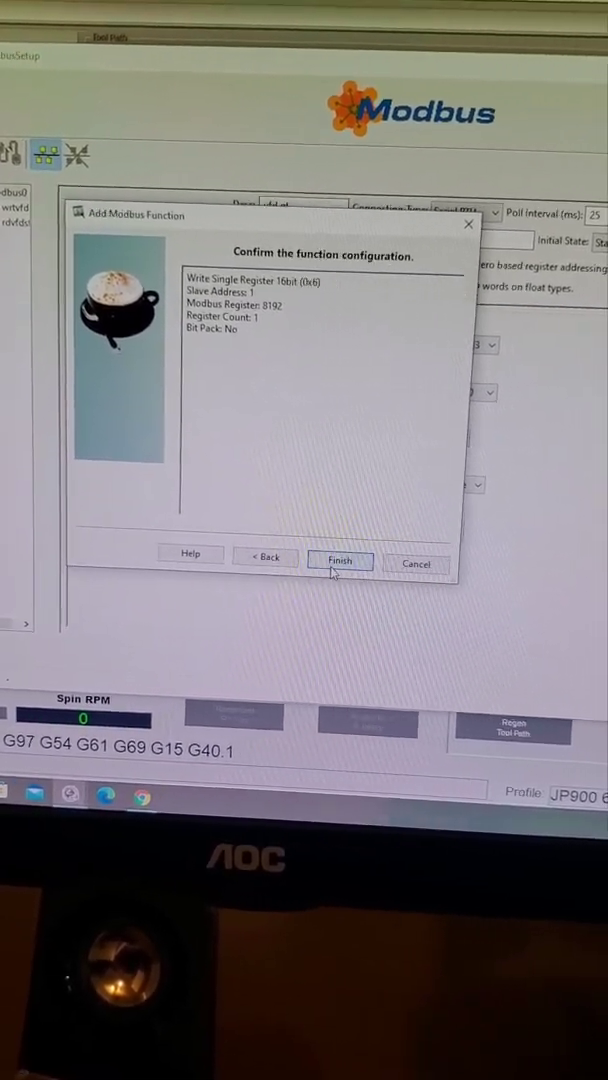
{"action": "left_click", "coordinate": [340, 558]}
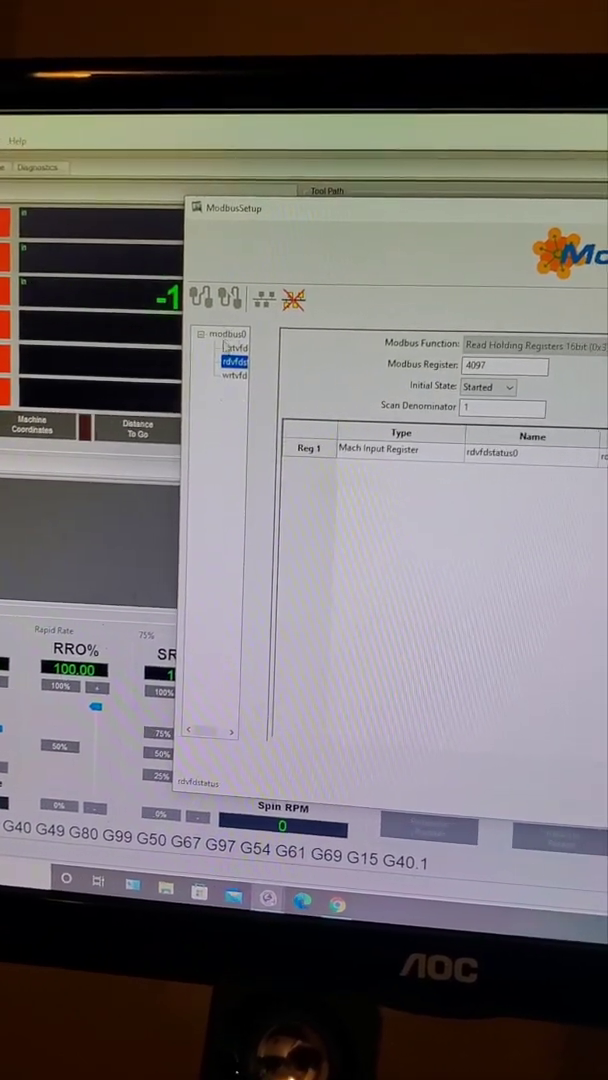
Step: Review the vfd gt connection and speed-write register settings, then accept the Modbus configuration with OK
{"action": "left_click", "coordinate": [234, 370]}
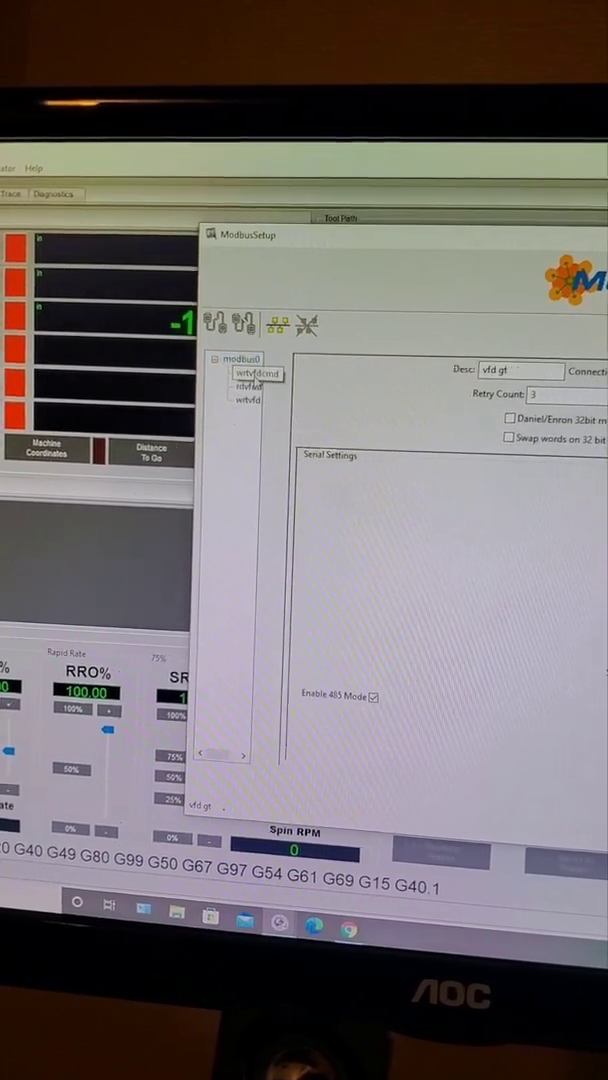
{"action": "left_click", "coordinate": [244, 408]}
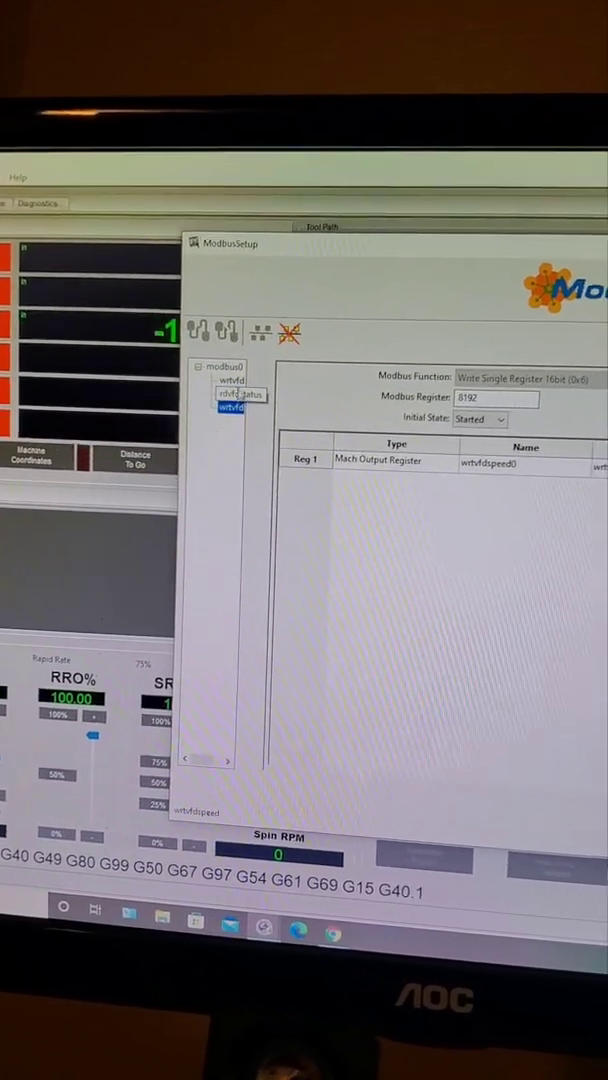
{"action": "left_click", "coordinate": [240, 396]}
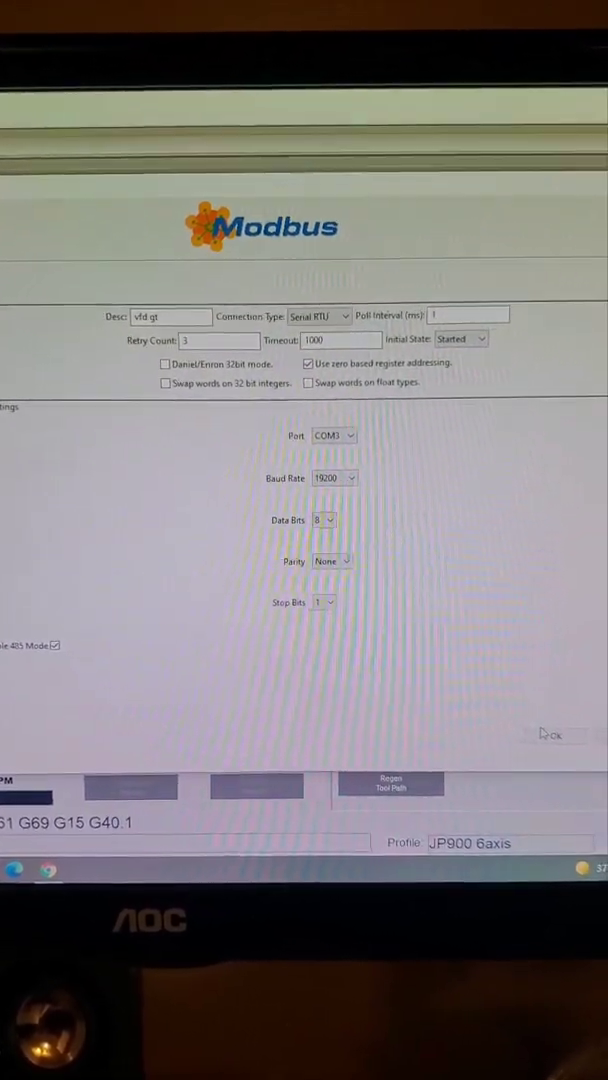
{"action": "left_click", "coordinate": [552, 734]}
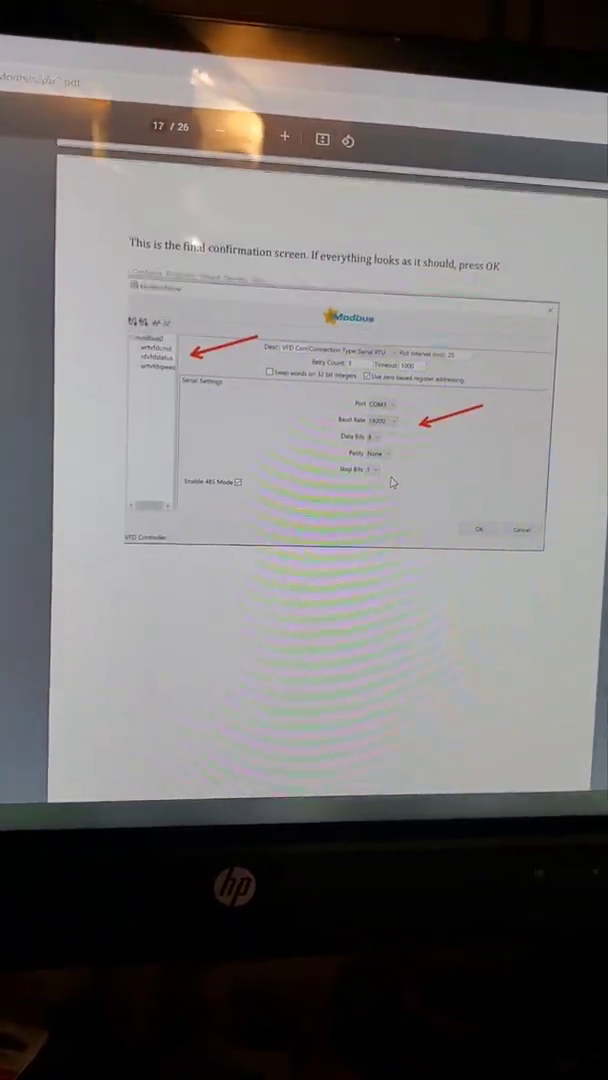
Step: Scroll the guide to page 17 showing the final Modbus confirmation screen
{"action": "scroll", "scroll_direction": "down", "scroll_amount": 3}
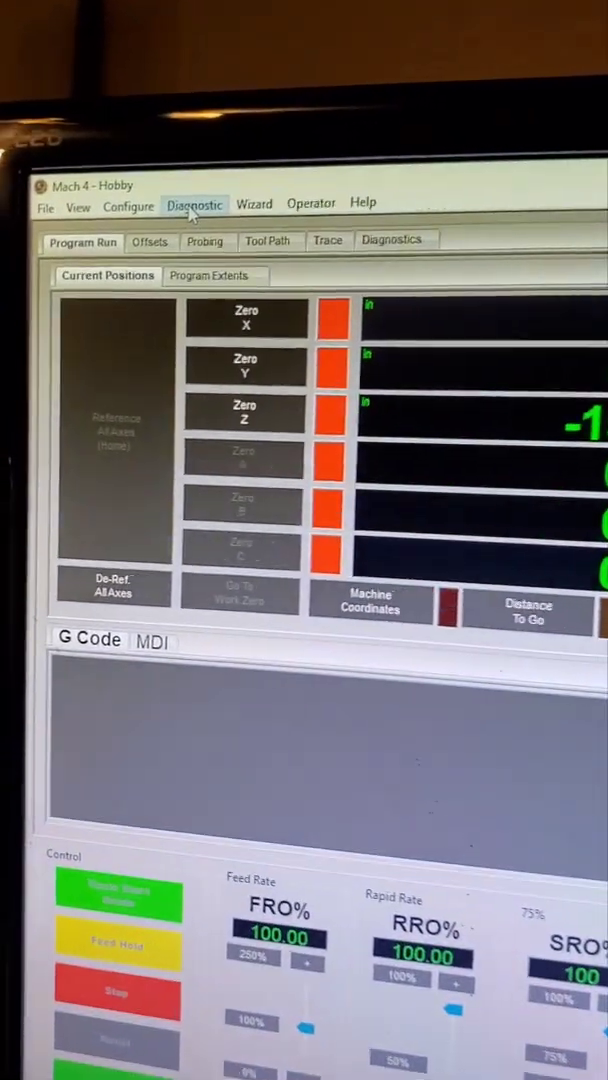
Step: Show Modbus Diagnostics with modbus0 (vfd gt) expanded and its three functions reporting ok
{"action": "left_click", "coordinate": [196, 204]}
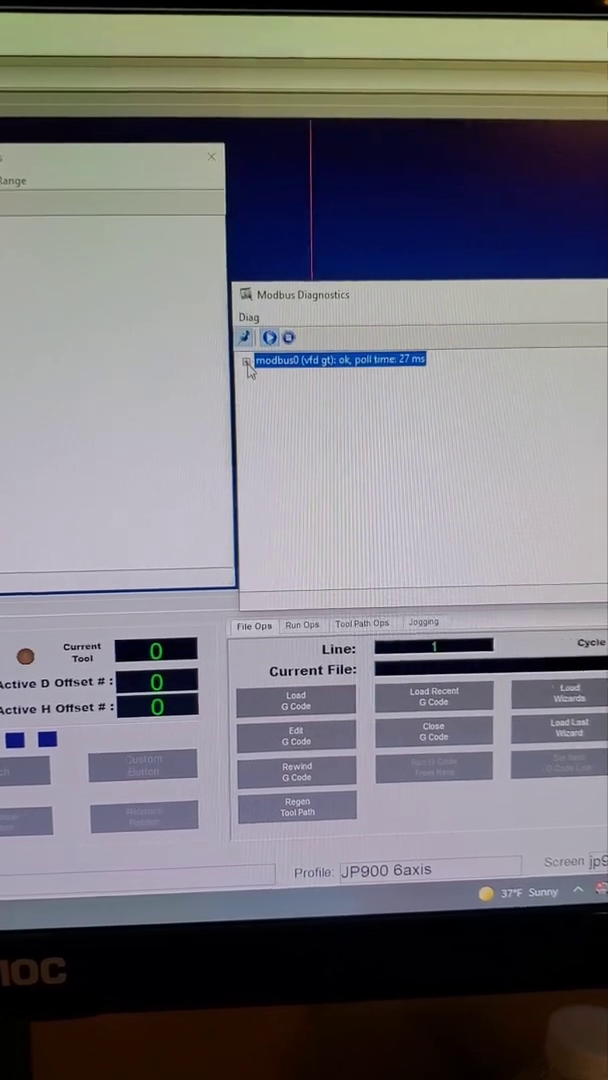
{"action": "left_click", "coordinate": [246, 358]}
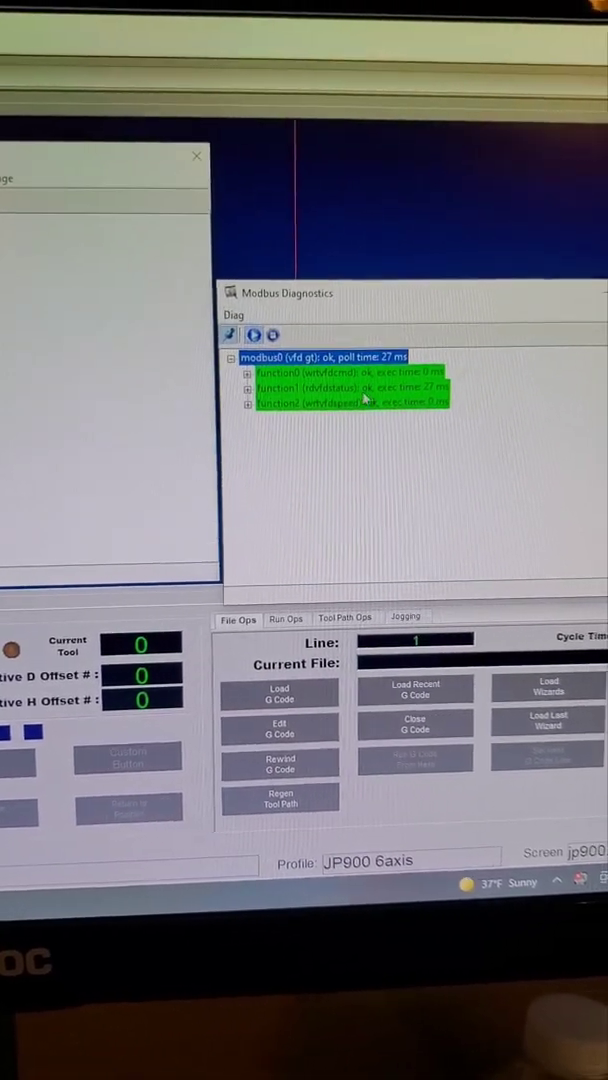